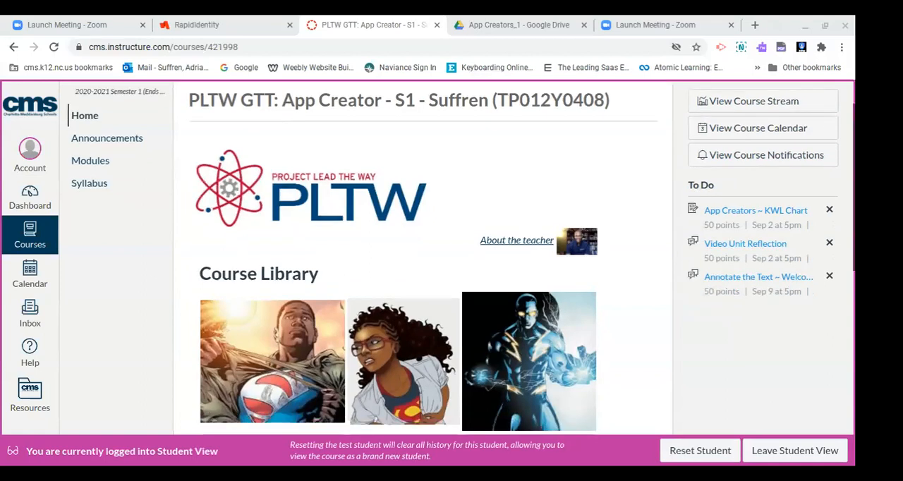
Step: Scroll to the Class Sessions table and open the Week 4 ~ September 8th-11th page
scroll("down", 3)
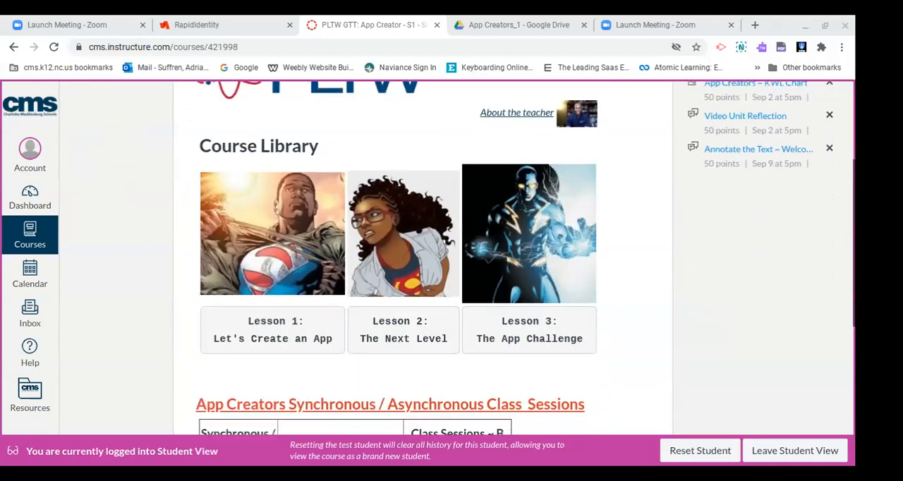
scroll("down", 3)
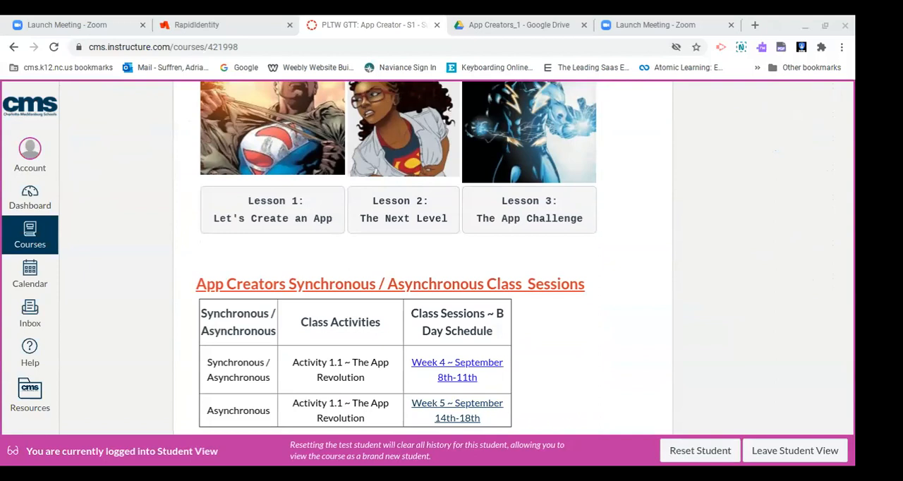
left_click(458, 369)
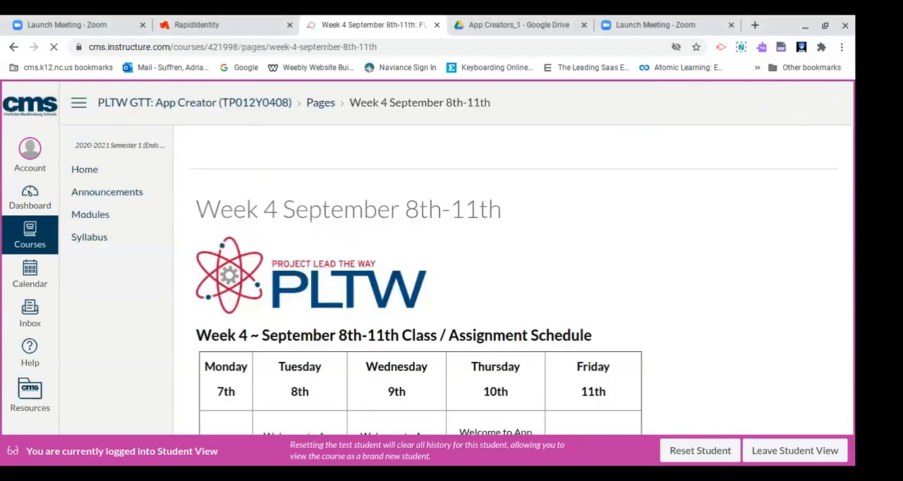
Step: Open the KWL Chart link under Wednesday 9th in the Week 4 schedule
scroll("down", 3)
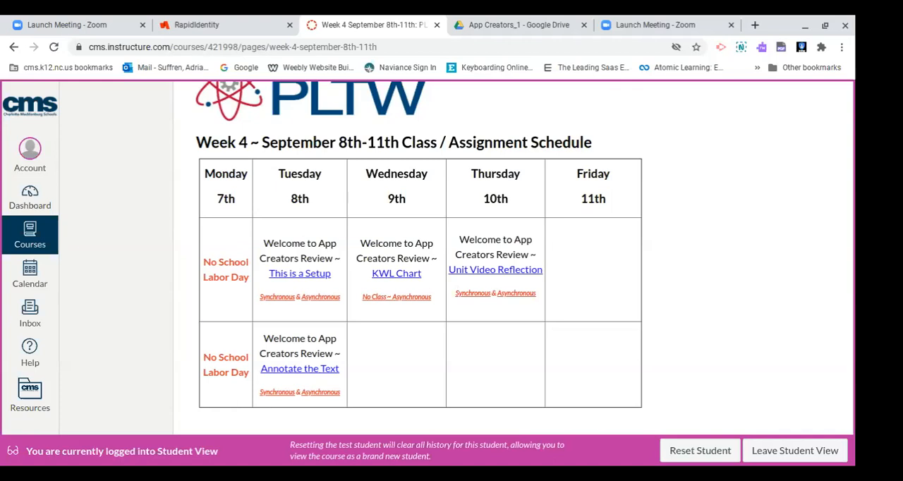
mouse_move(377, 262)
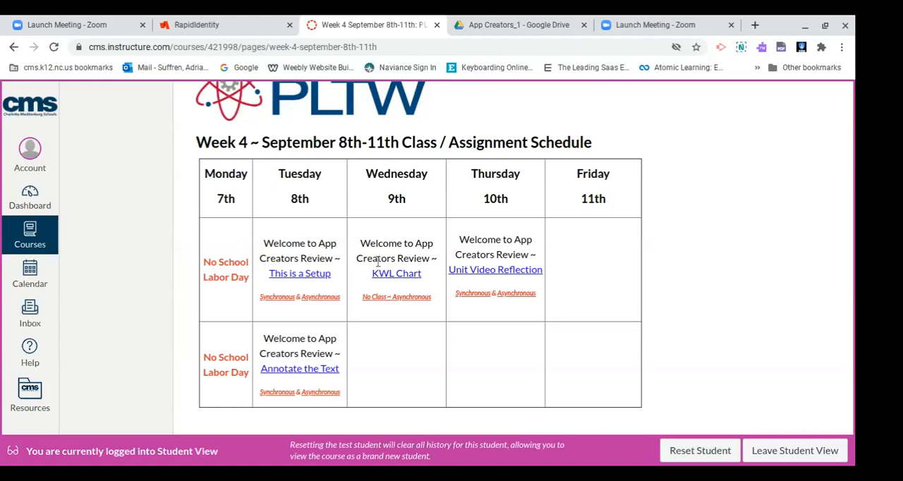
mouse_move(399, 274)
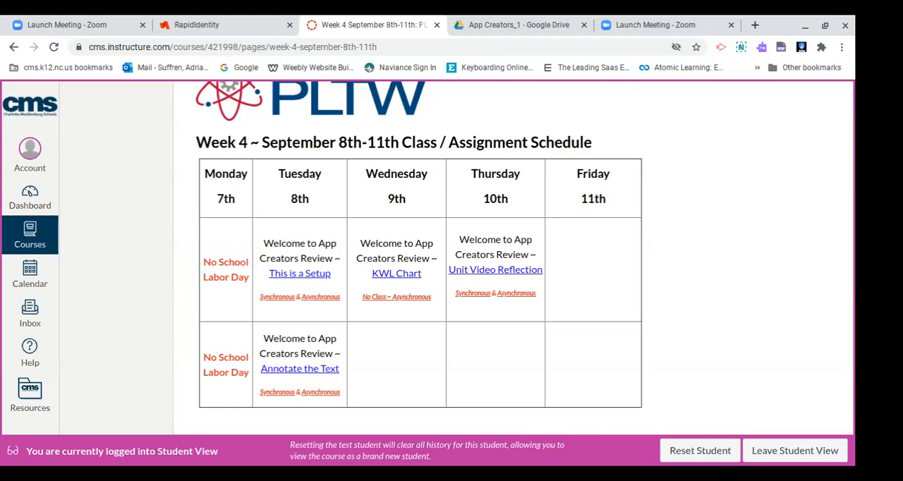
mouse_move(393, 293)
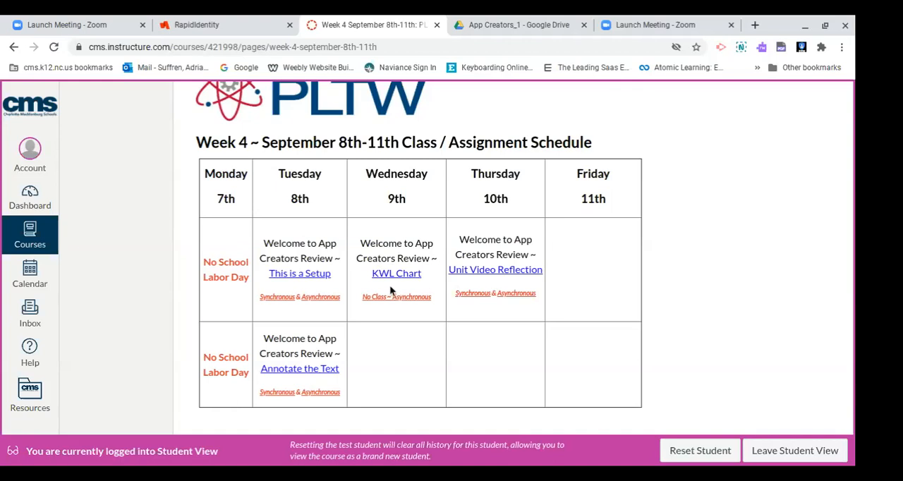
mouse_move(395, 261)
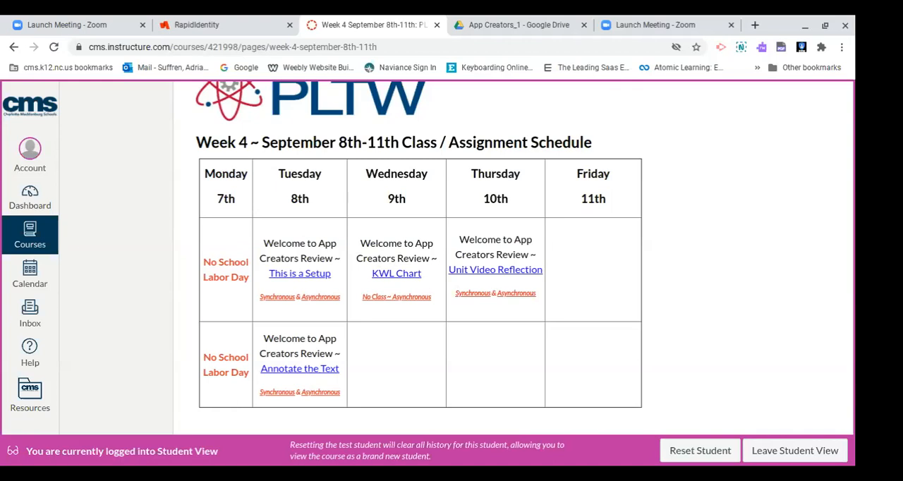
mouse_move(345, 236)
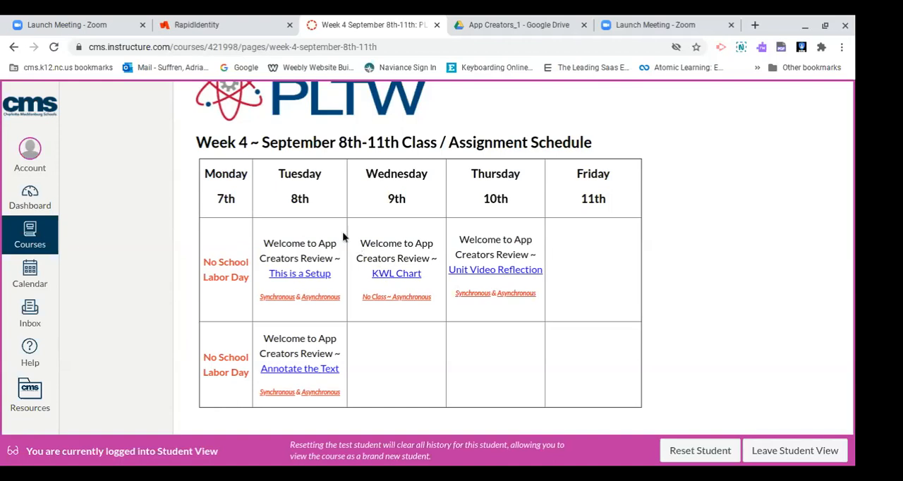
mouse_move(396, 200)
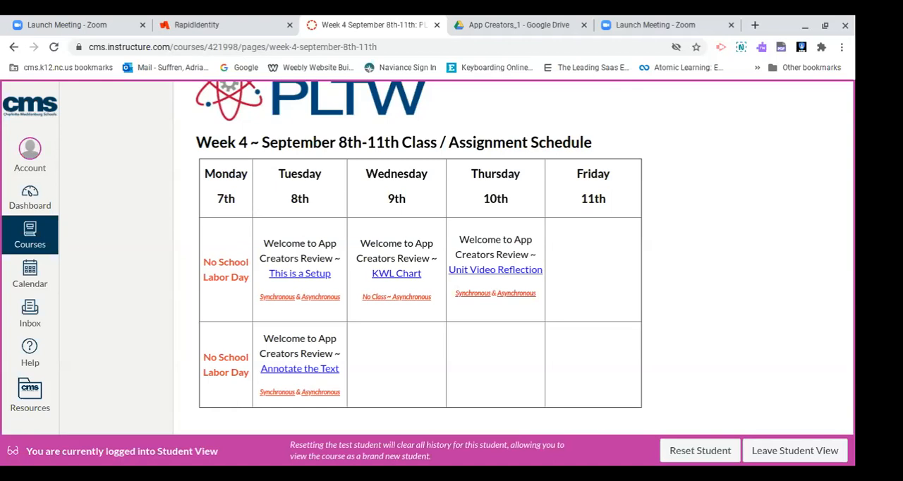
mouse_move(380, 292)
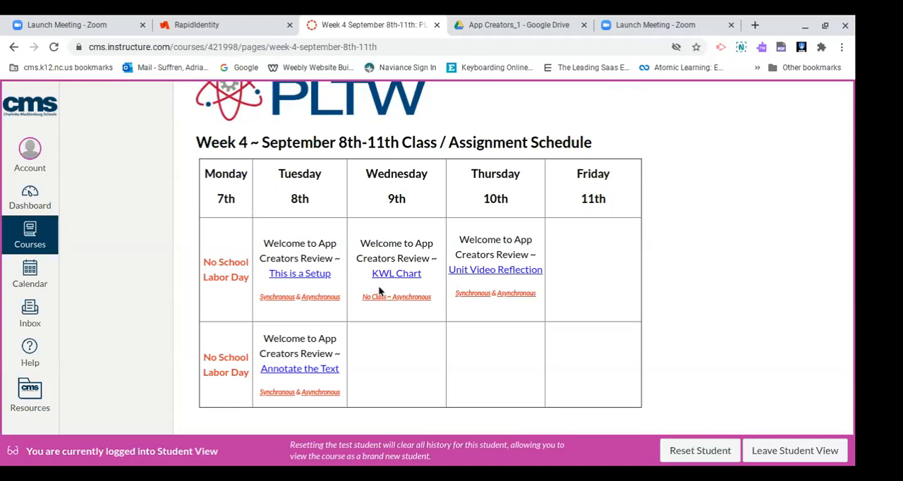
mouse_move(393, 277)
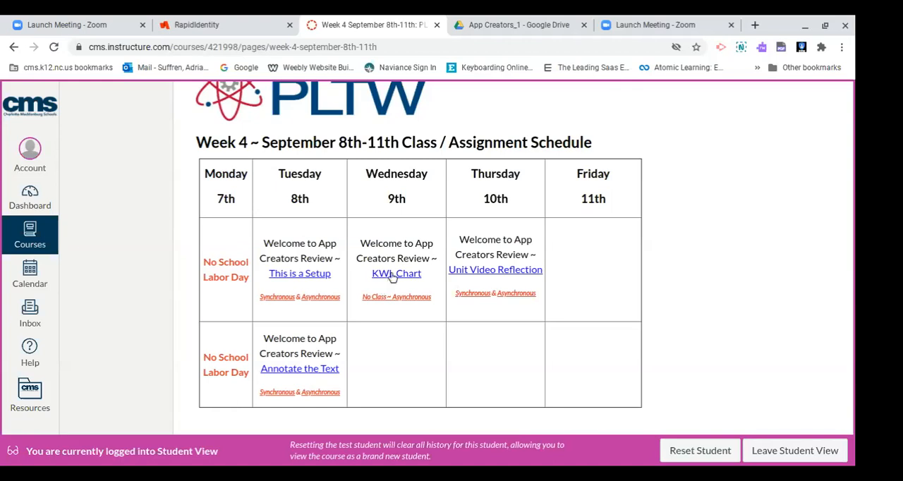
left_click(396, 273)
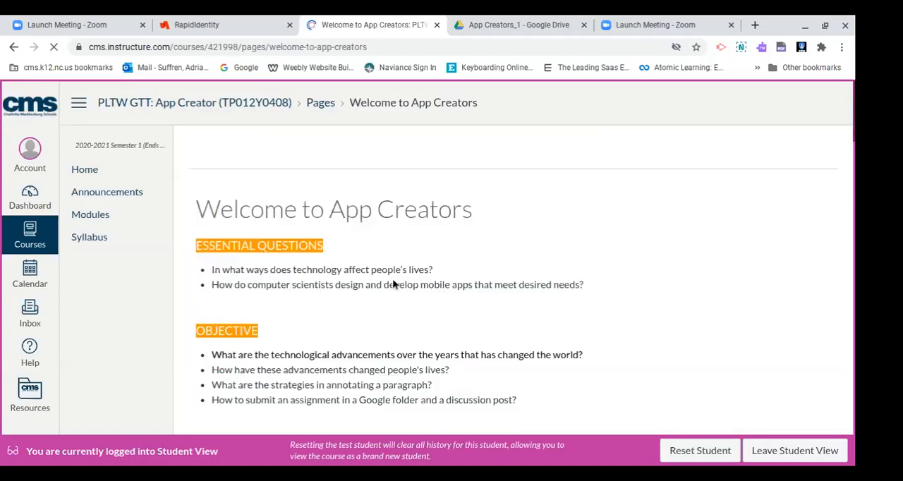
Step: Scroll down to the Assignment #2 KWL chart directions and the Submit Assignment image
scroll("down", 3)
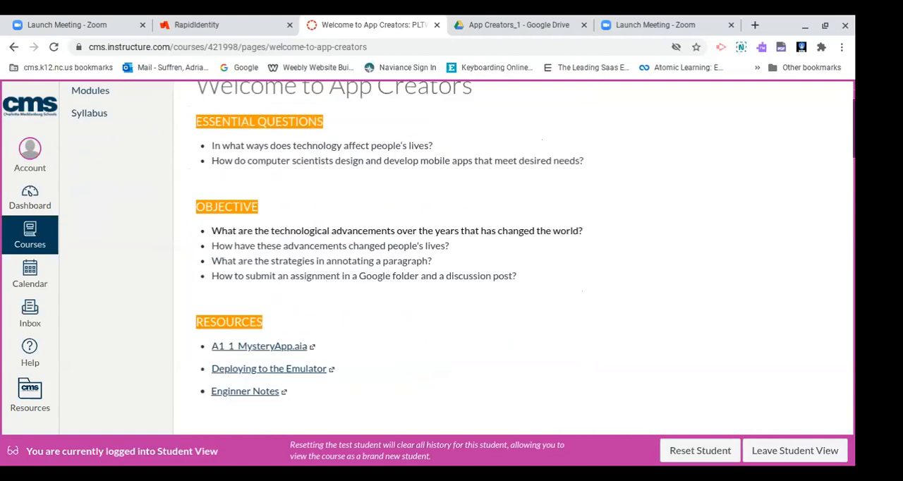
scroll("up", 3)
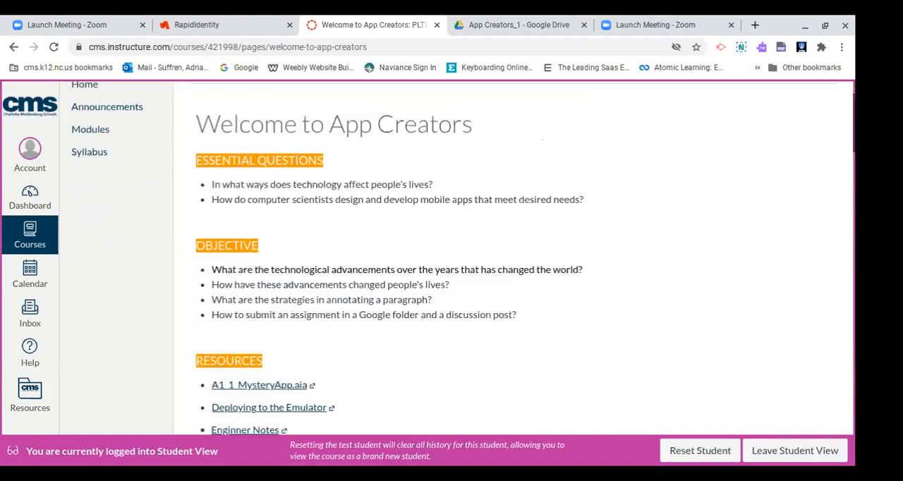
scroll("down", 3)
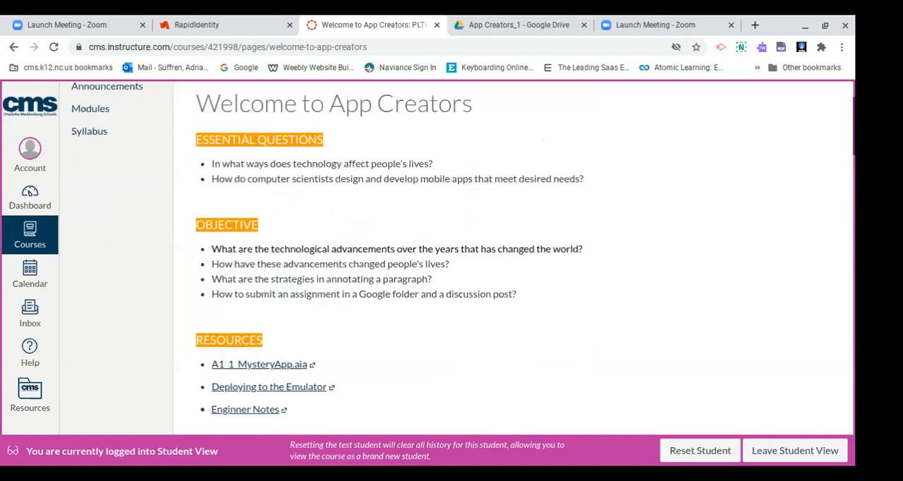
scroll("down", 3)
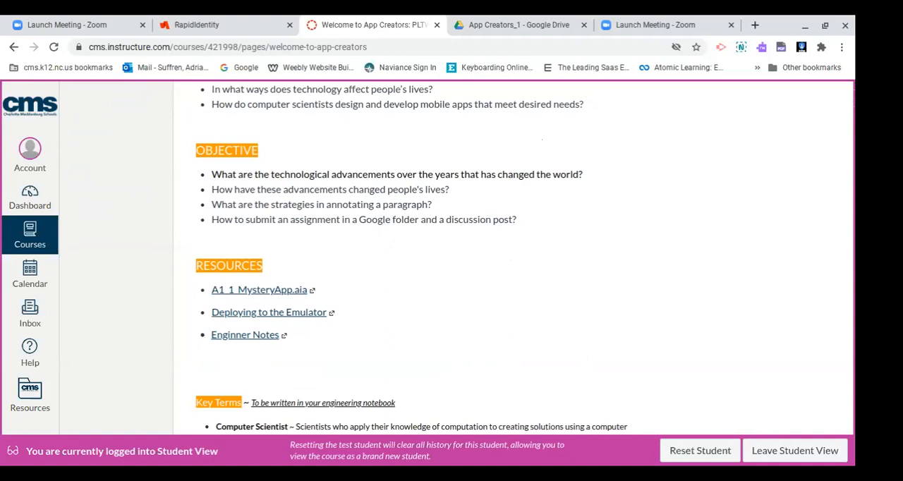
scroll("down", 3)
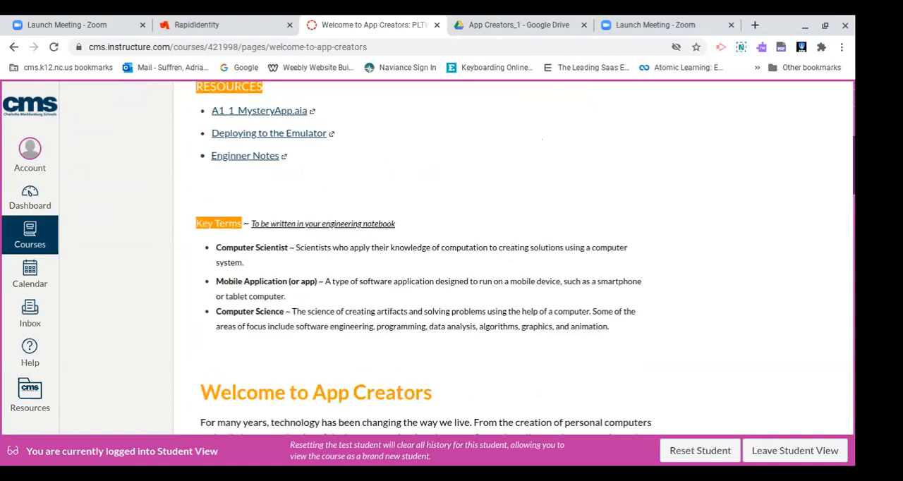
scroll("down", 3)
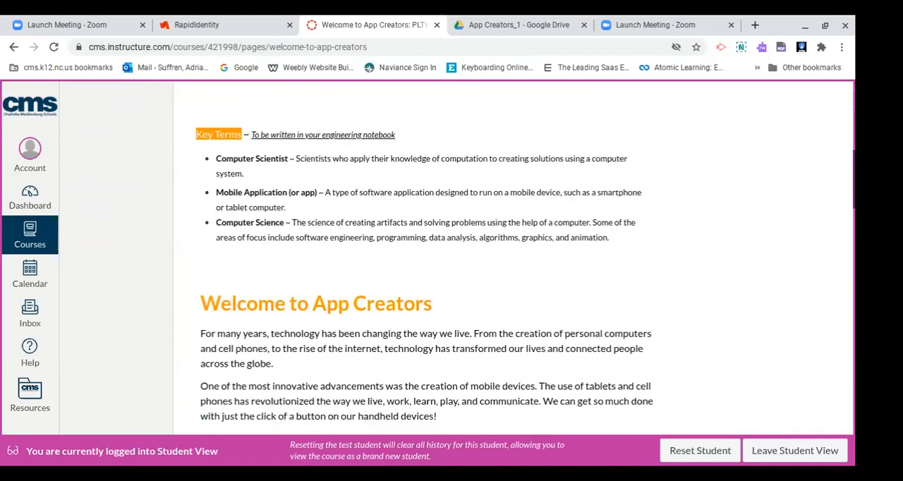
scroll("down", 3)
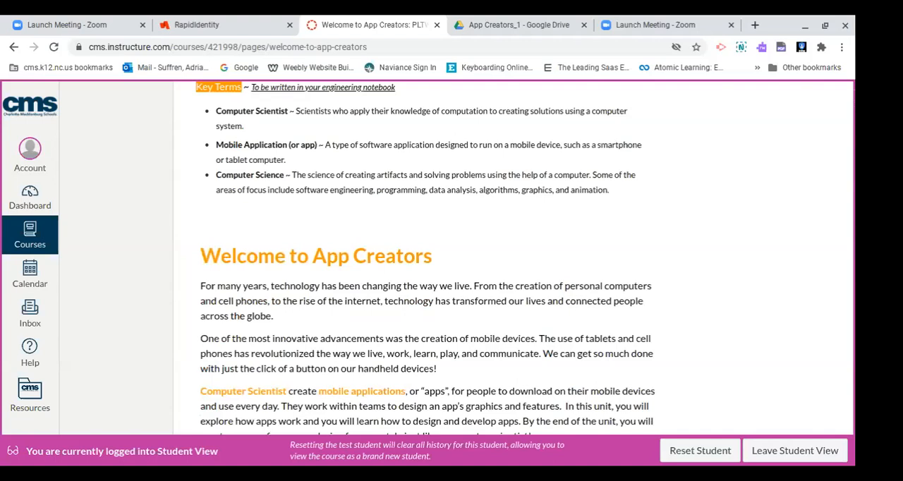
scroll("down", 3)
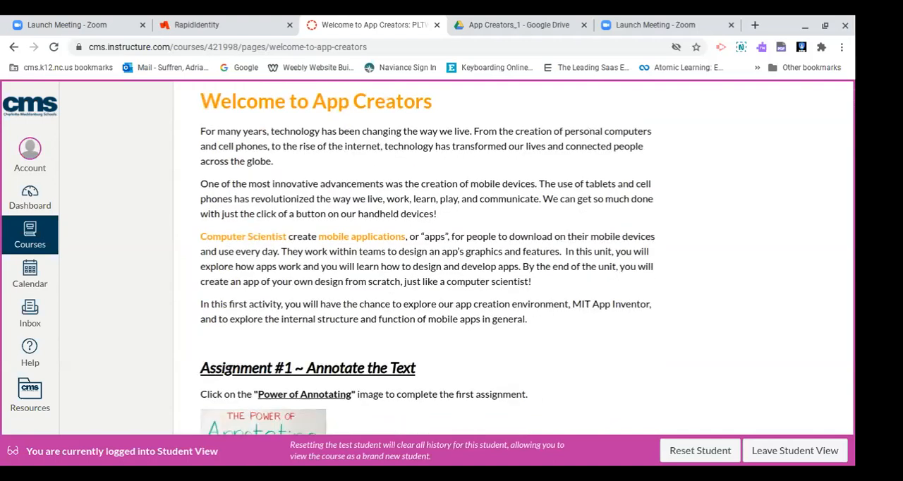
scroll("down", 3)
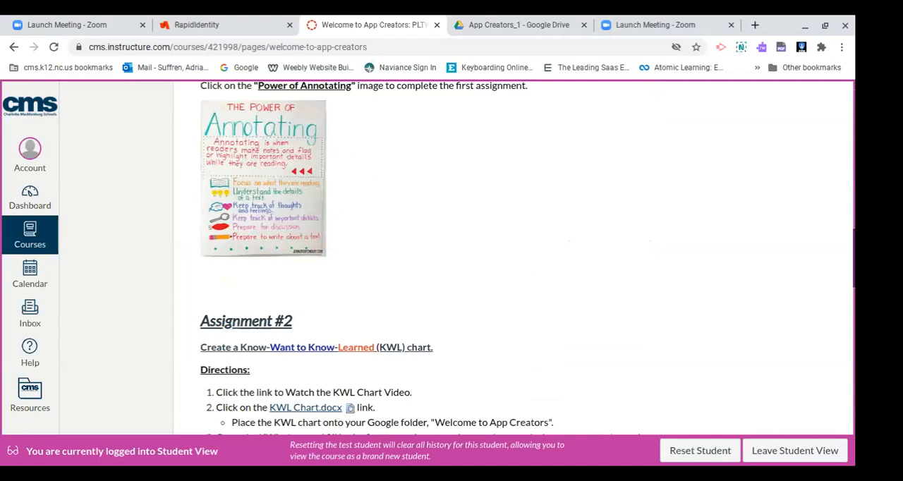
scroll("down", 3)
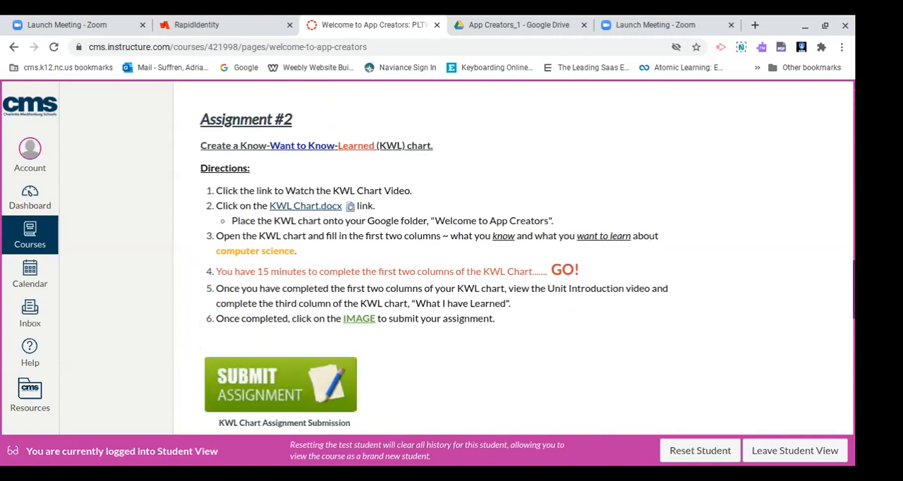
scroll("down", 3)
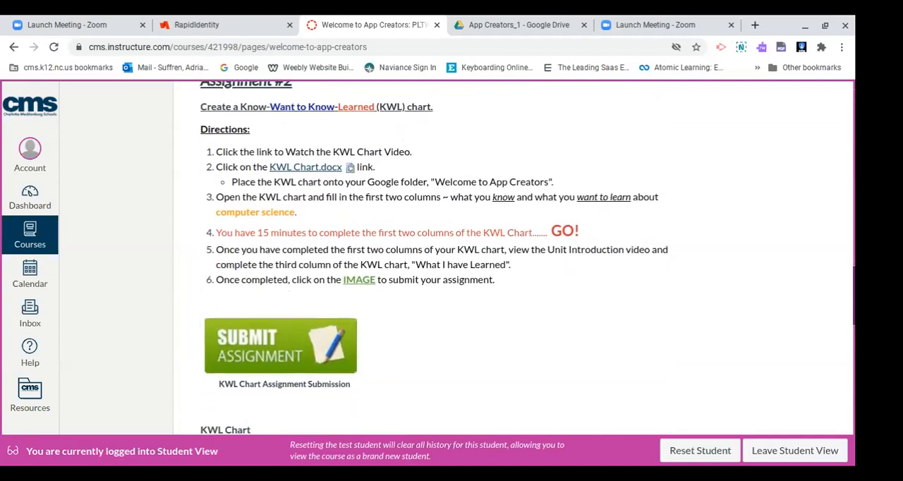
scroll("down", 3)
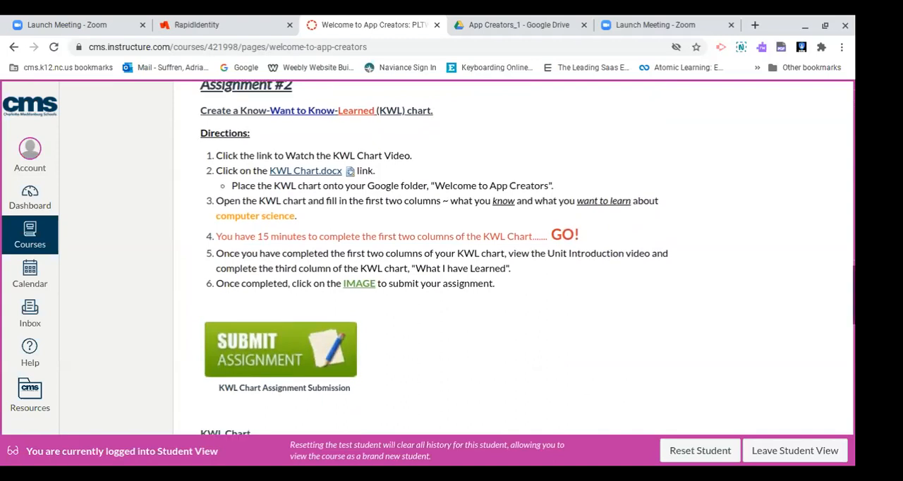
scroll("up", 3)
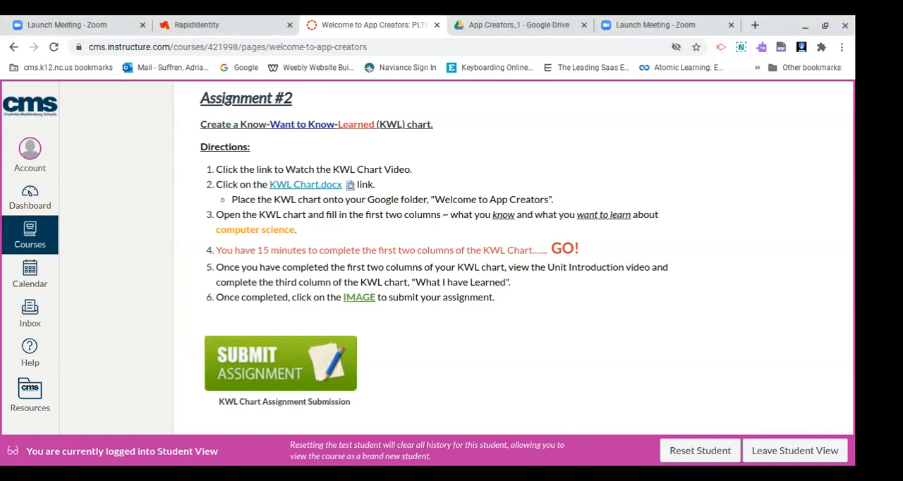
mouse_move(349, 229)
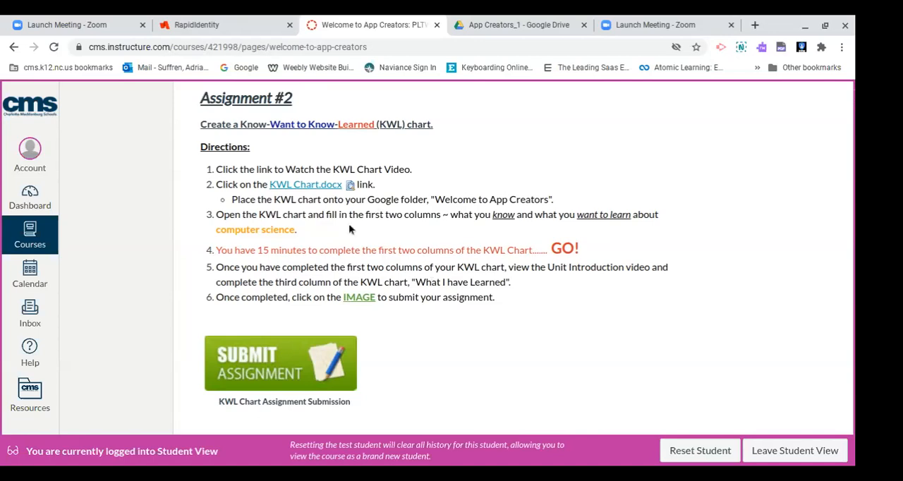
mouse_move(385, 224)
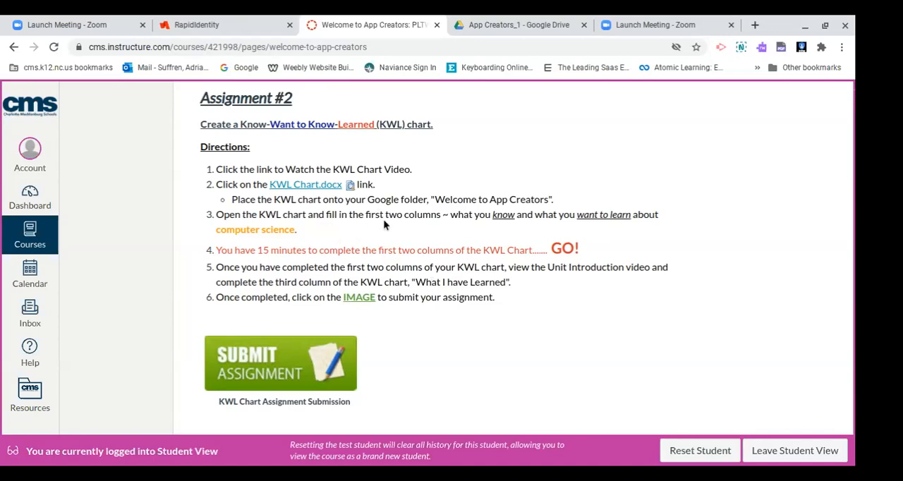
mouse_move(592, 67)
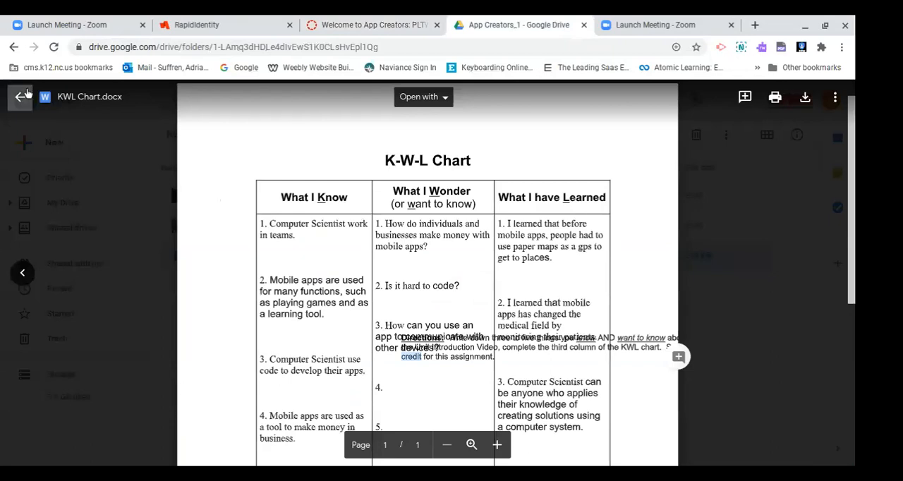
Step: Close the KWL Chart preview and open the App Creators folder in My Drive
left_click(20, 97)
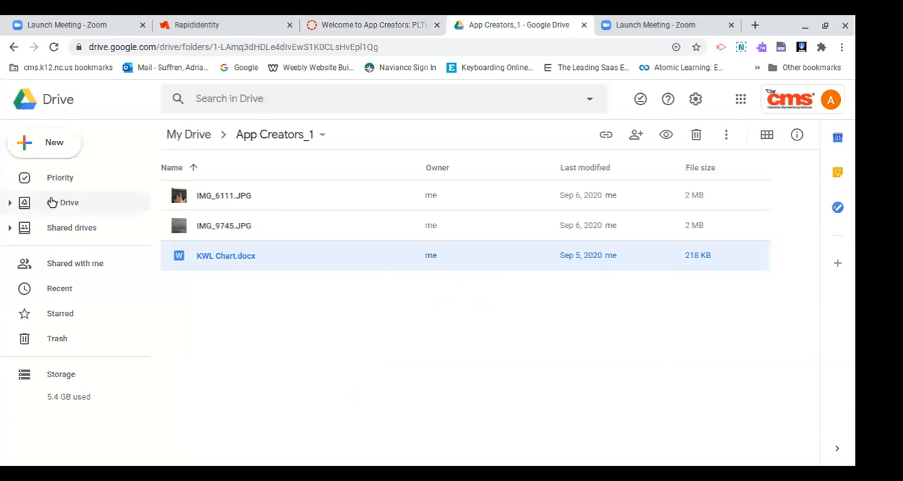
left_click(63, 203)
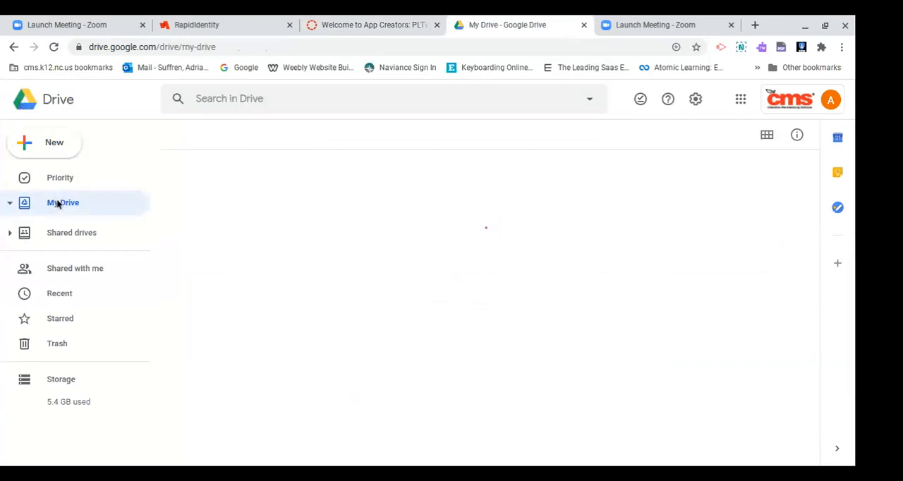
left_click(63, 203)
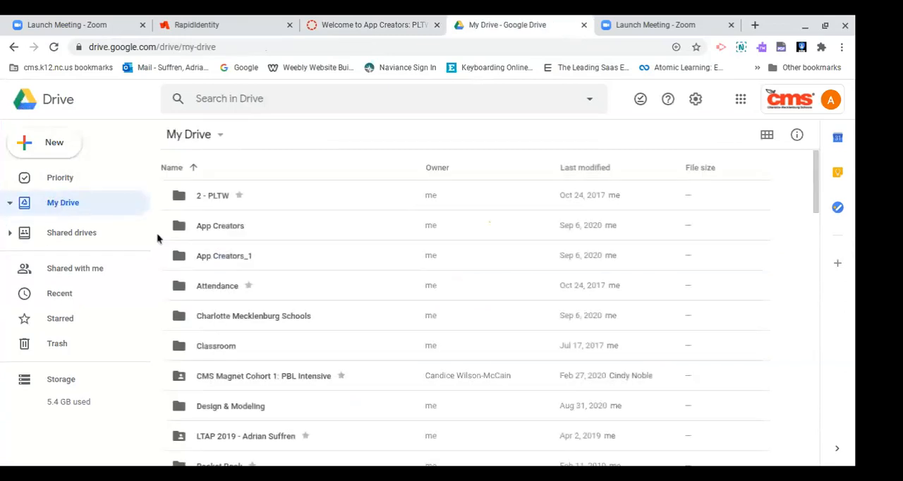
mouse_move(181, 237)
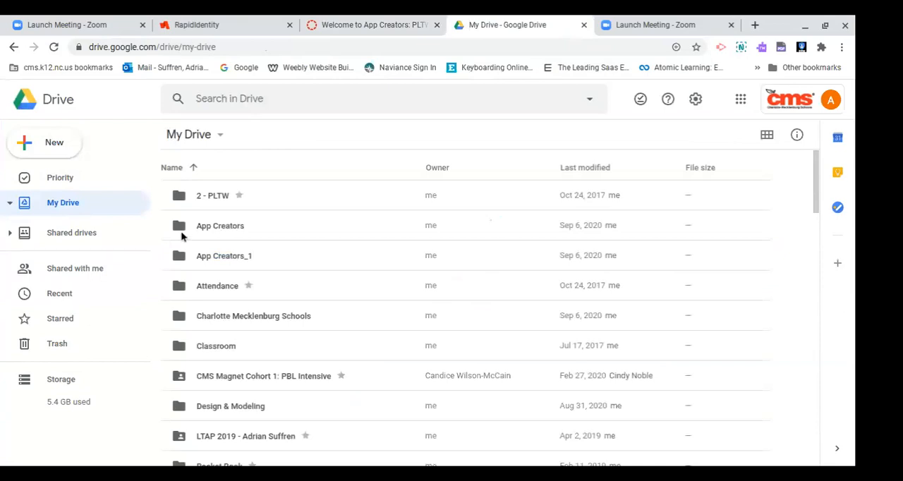
double_click(220, 225)
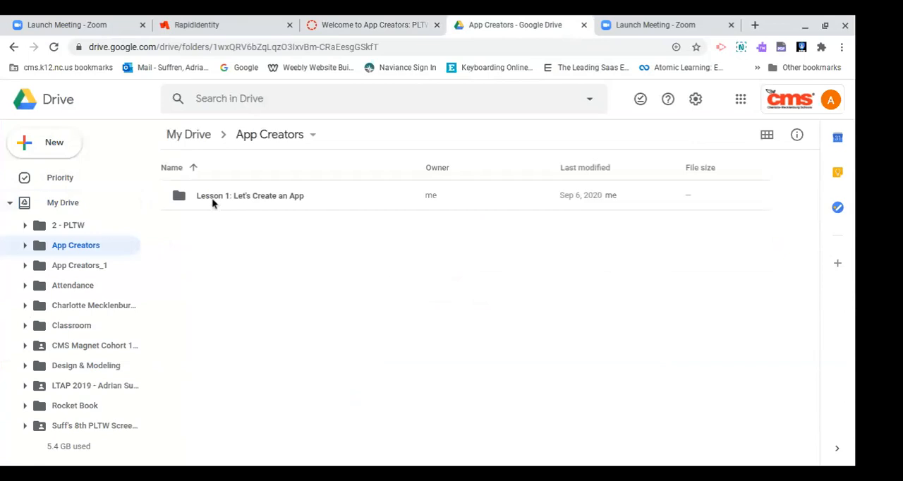
Step: Open Lesson 1, Activity 1.1 and Welcome to App Creators, then preview KWL Chart.docx
double_click(249, 195)
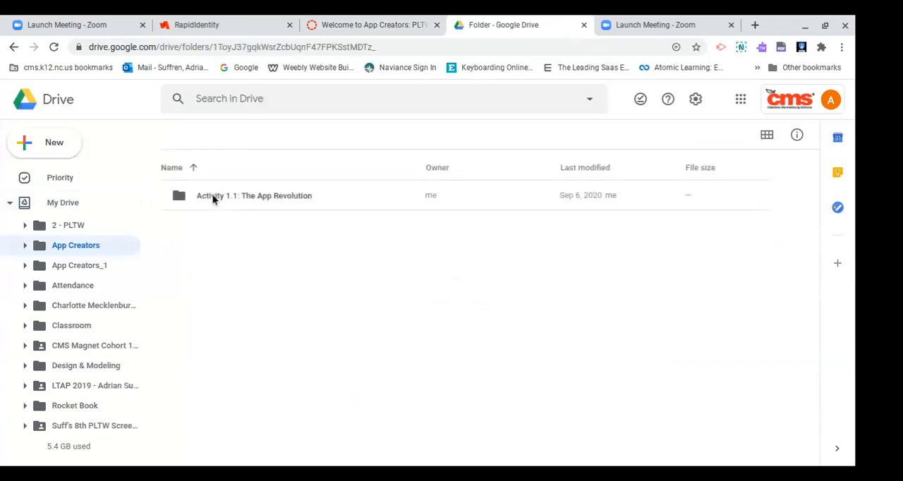
double_click(254, 195)
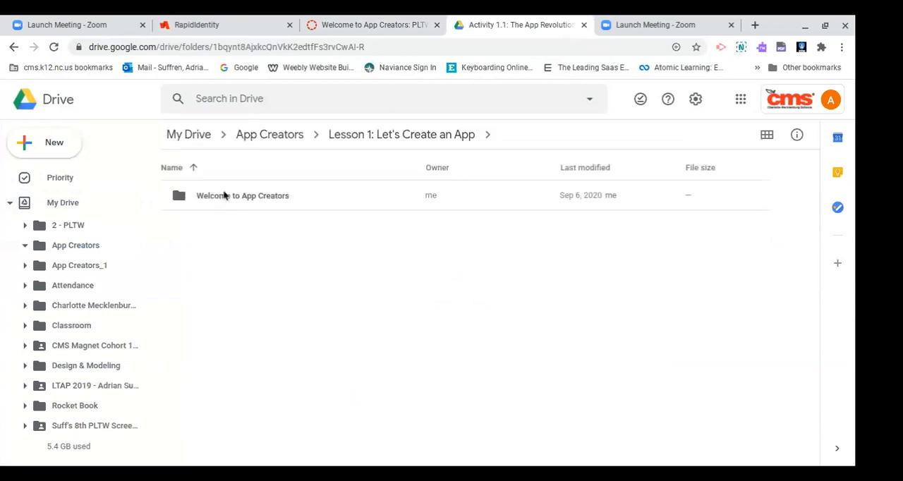
double_click(242, 196)
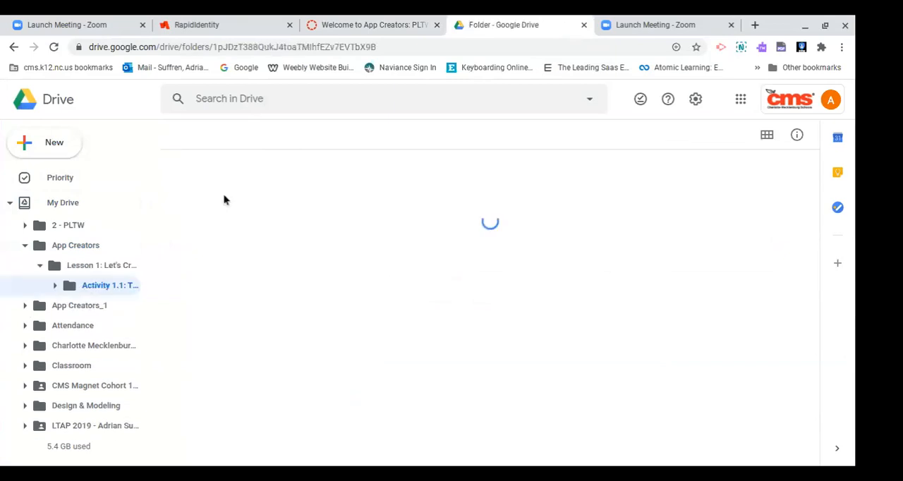
left_click(110, 285)
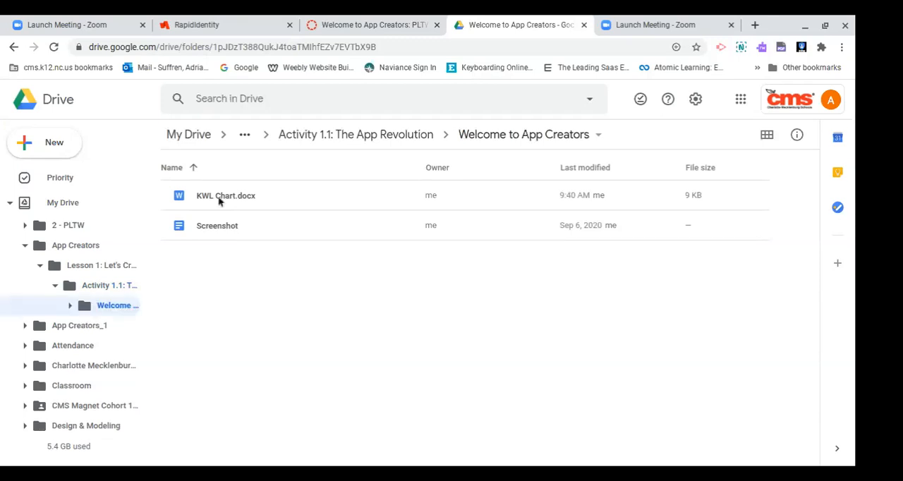
double_click(225, 196)
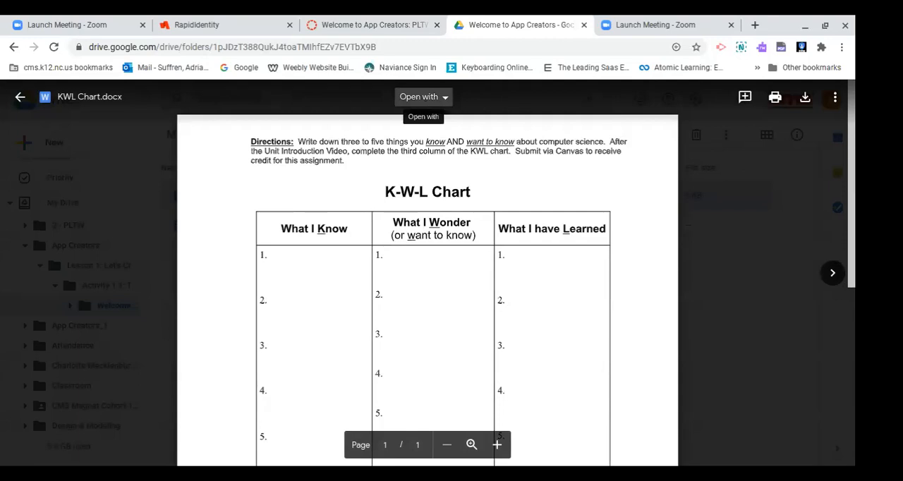
mouse_move(448, 104)
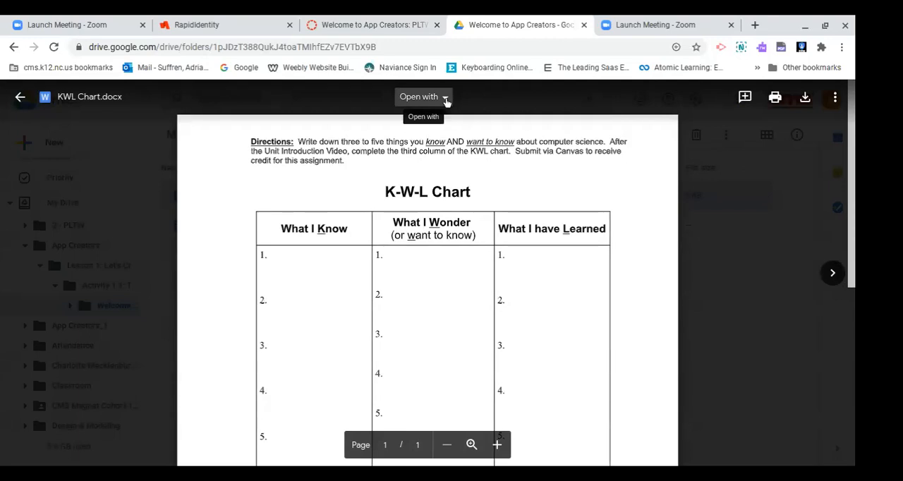
Step: Open the KWL Chart.docx preview with Google Docs from the Open with menu
left_click(419, 97)
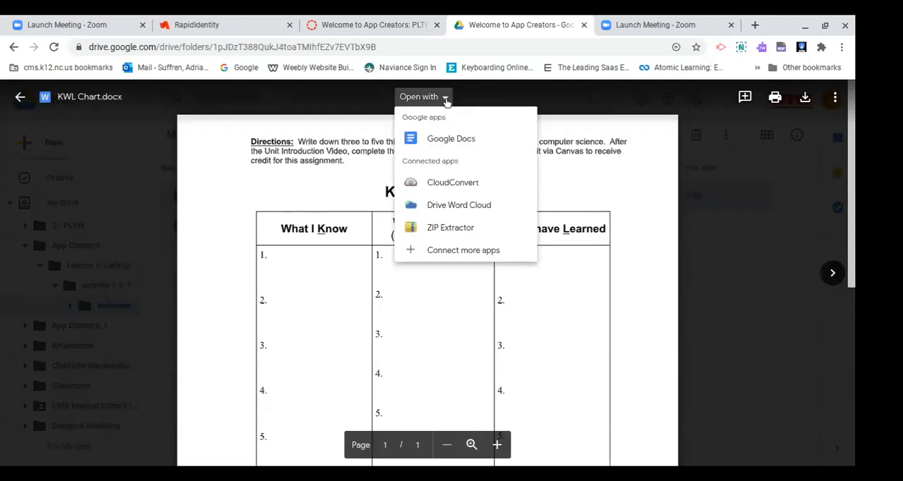
mouse_move(451, 138)
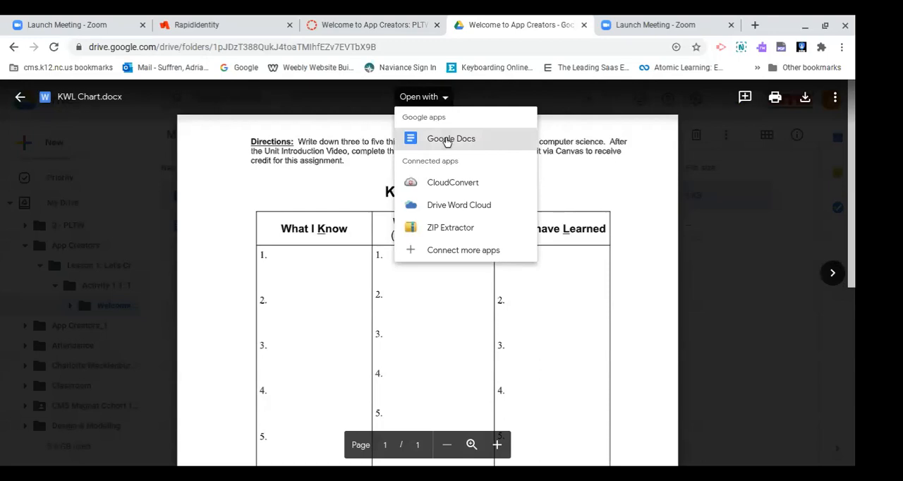
left_click(451, 138)
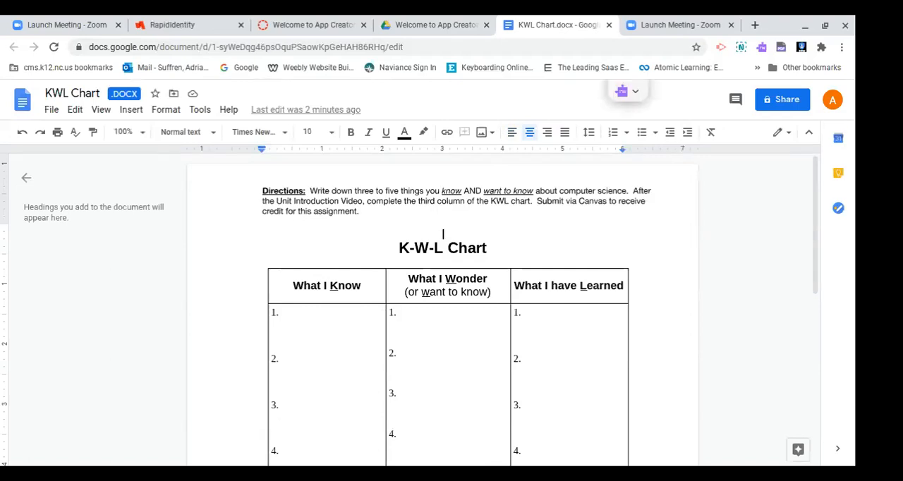
Step: Review the empty five-row KWL chart in Google Docs, then return to the Canvas tab
scroll("down", 3)
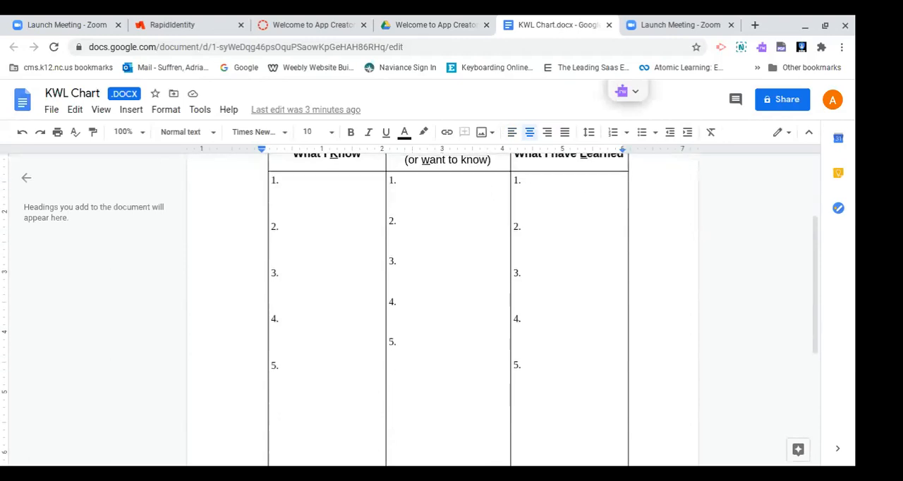
scroll("up", 3)
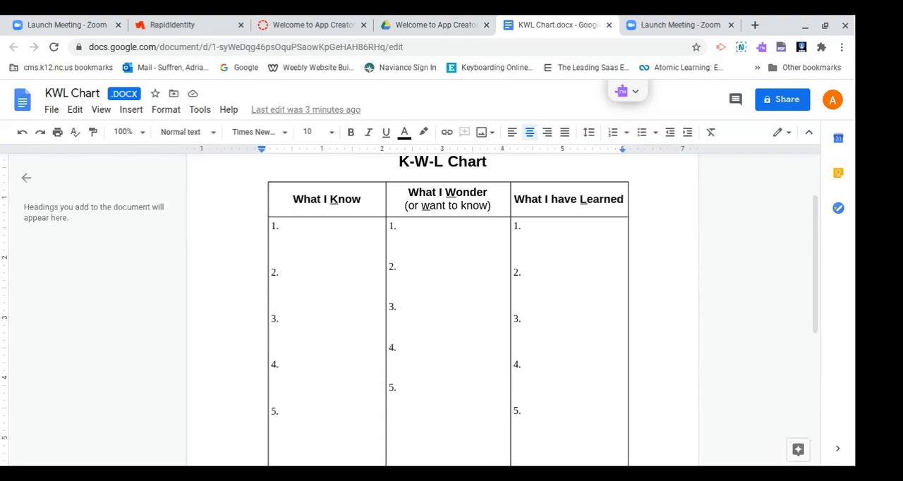
left_click(573, 227)
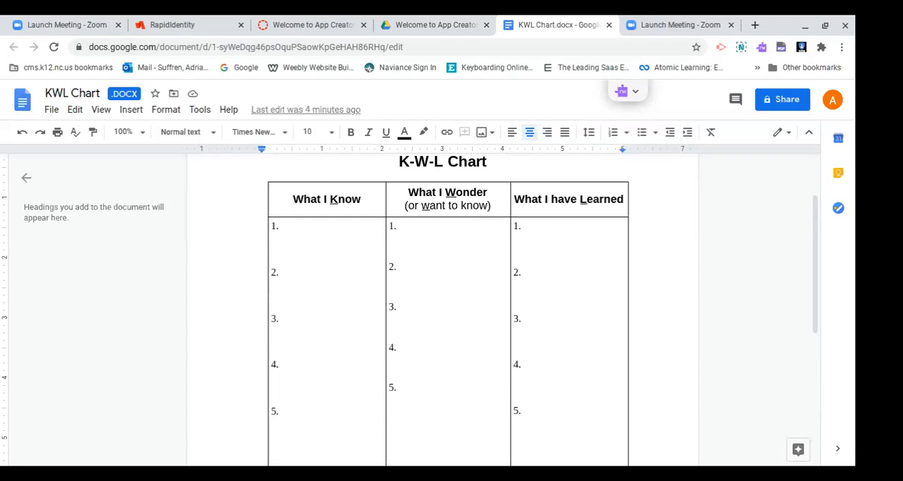
mouse_move(541, 129)
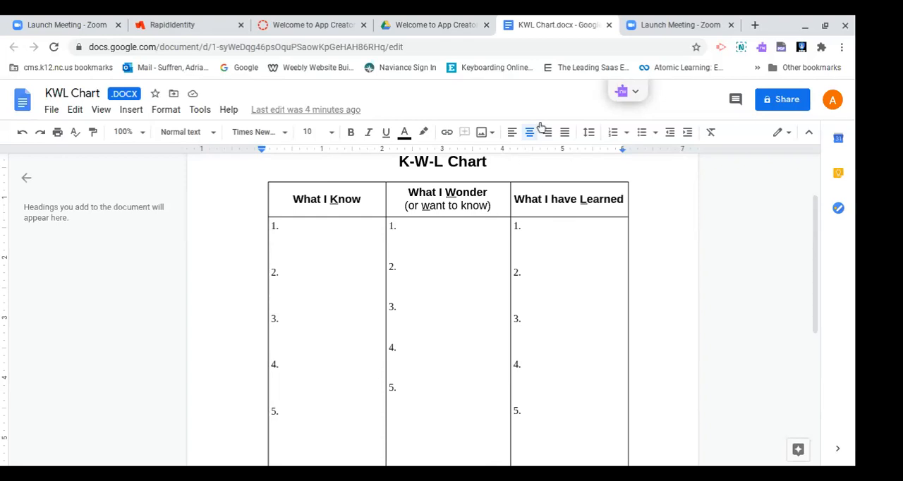
mouse_move(466, 95)
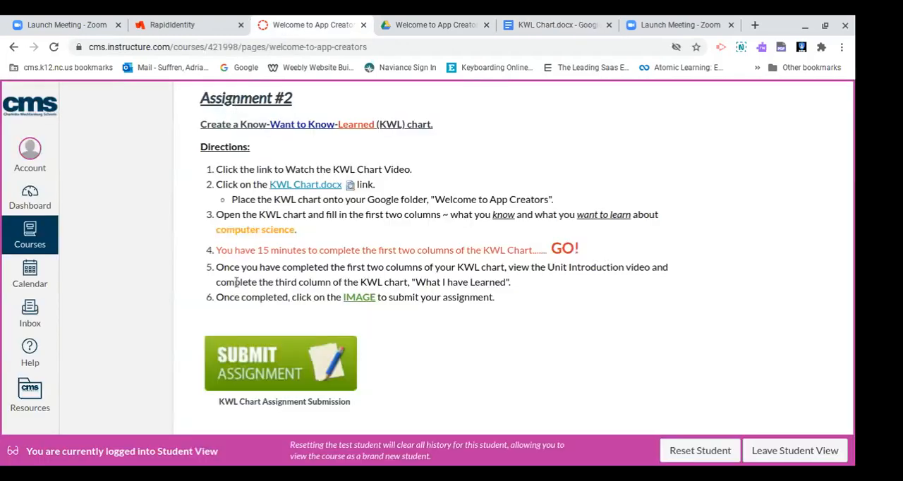
mouse_move(251, 356)
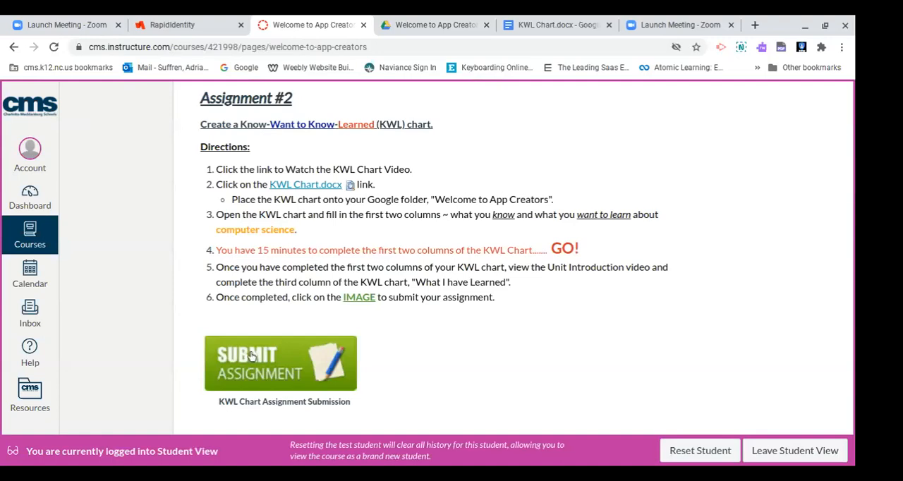
mouse_move(279, 358)
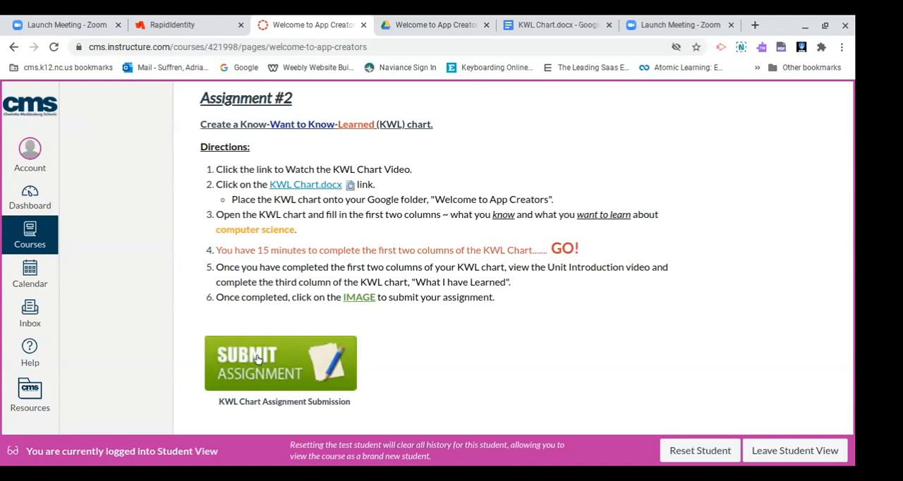
Step: Open the KWL Chart submission page via the SUBMIT ASSIGNMENT image
left_click(280, 364)
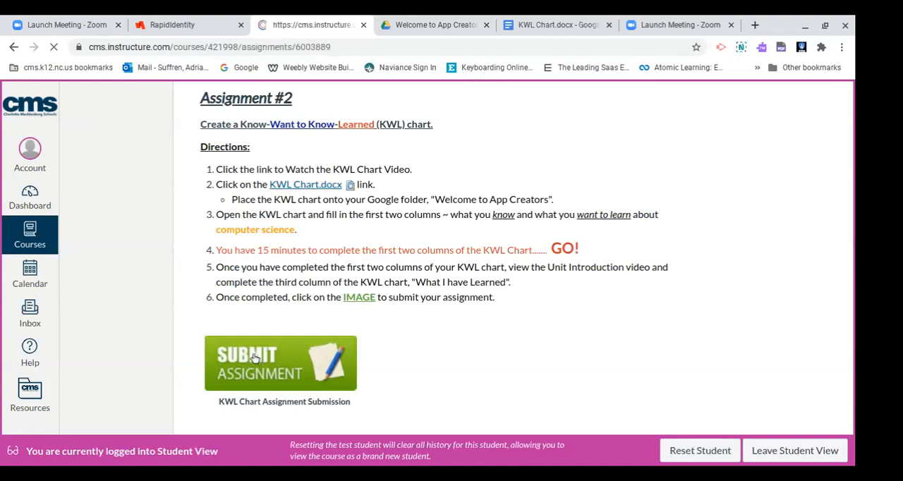
left_click(280, 363)
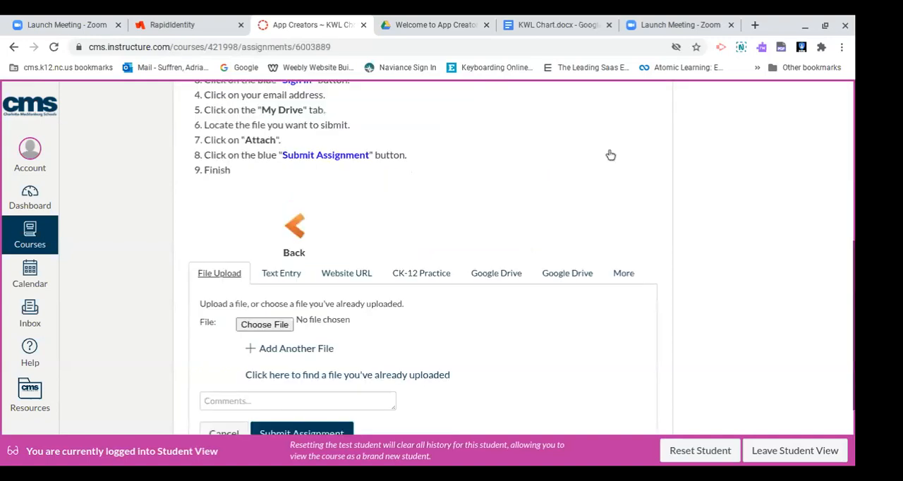
mouse_move(336, 257)
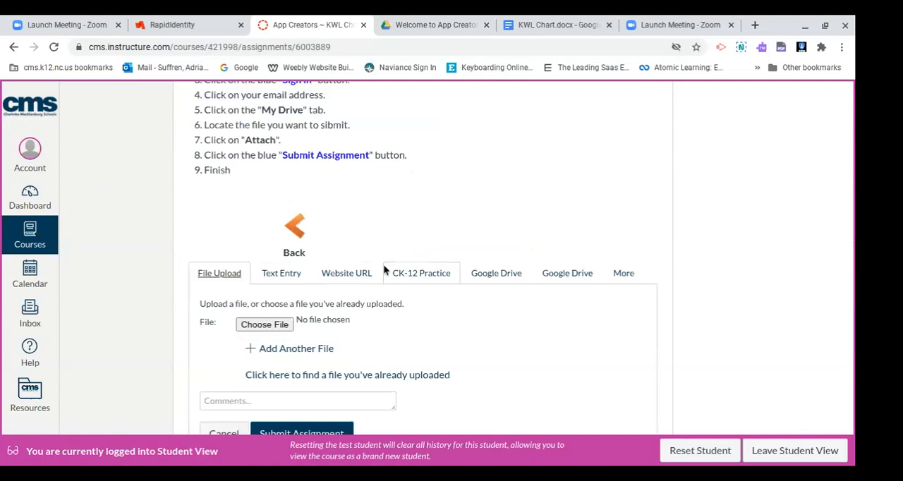
mouse_move(399, 272)
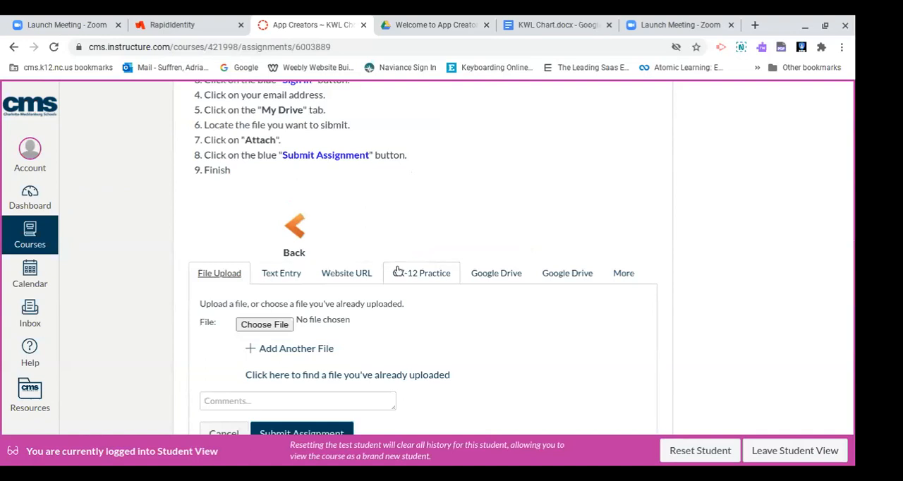
mouse_move(568, 273)
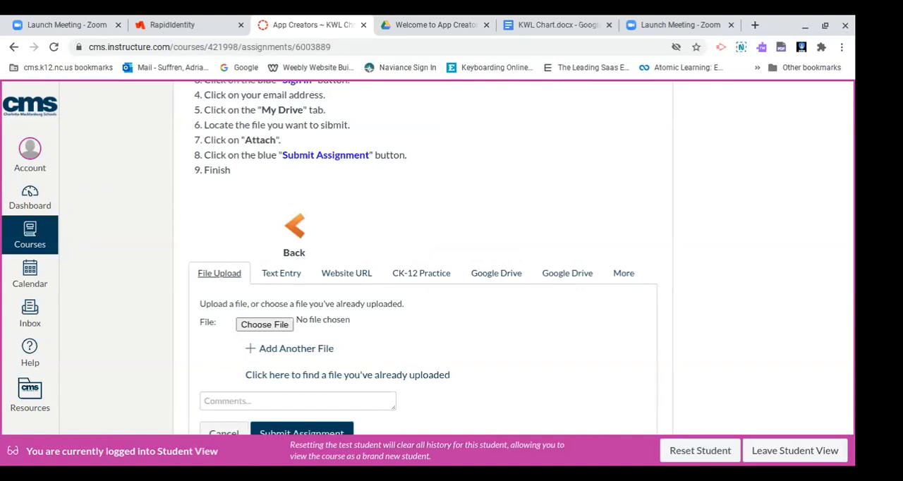
mouse_move(482, 247)
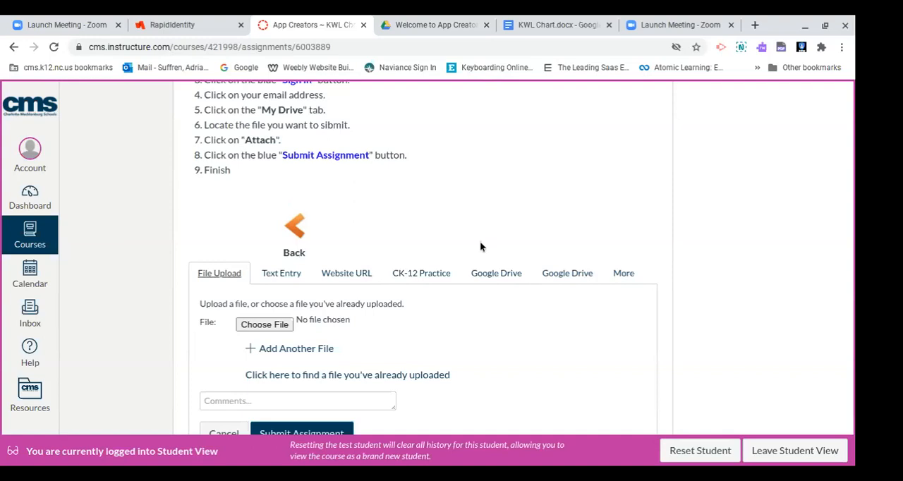
mouse_move(557, 267)
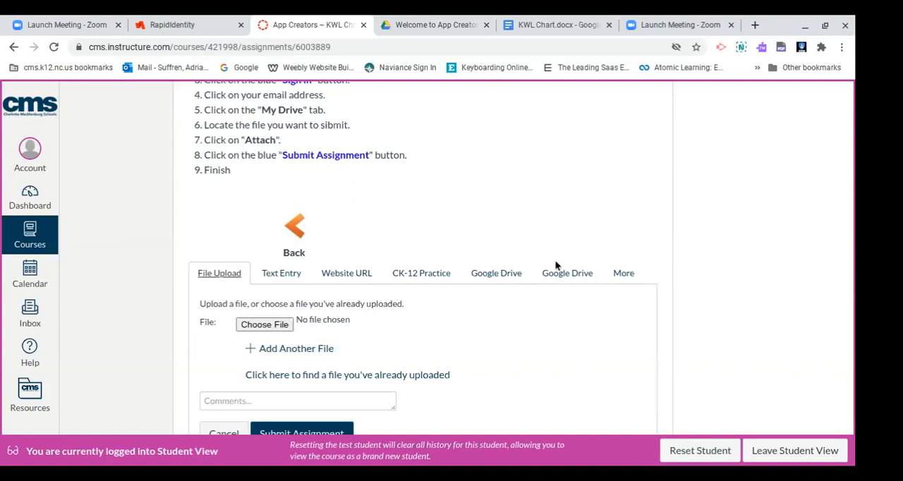
mouse_move(568, 273)
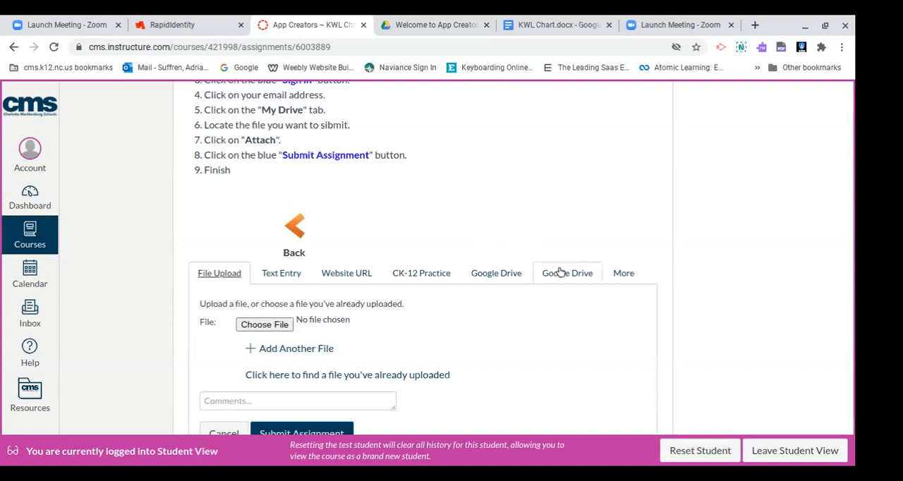
Step: Select the Google Drive submission tab and scroll to its G Suite sign-in button
left_click(567, 273)
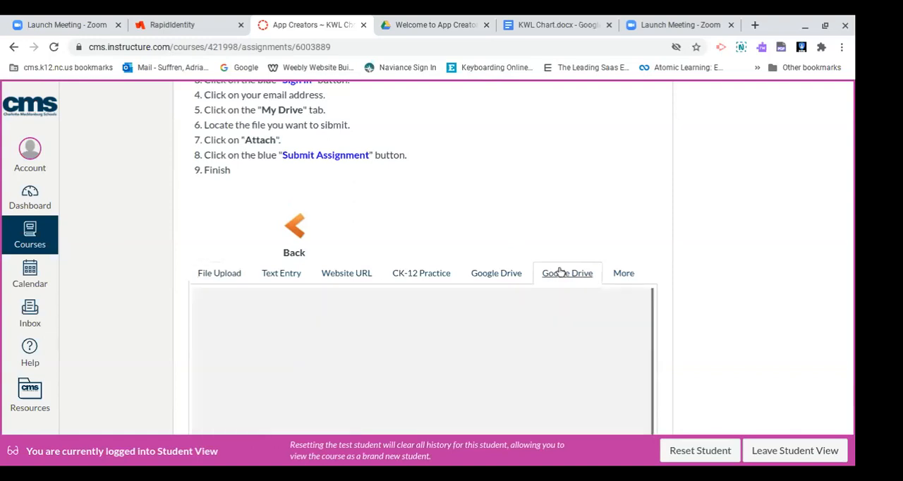
left_click(568, 273)
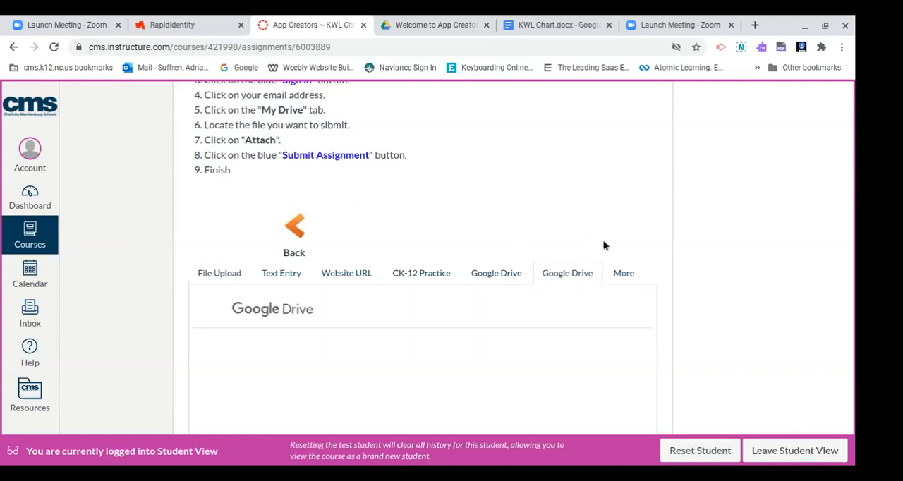
scroll("down", 3)
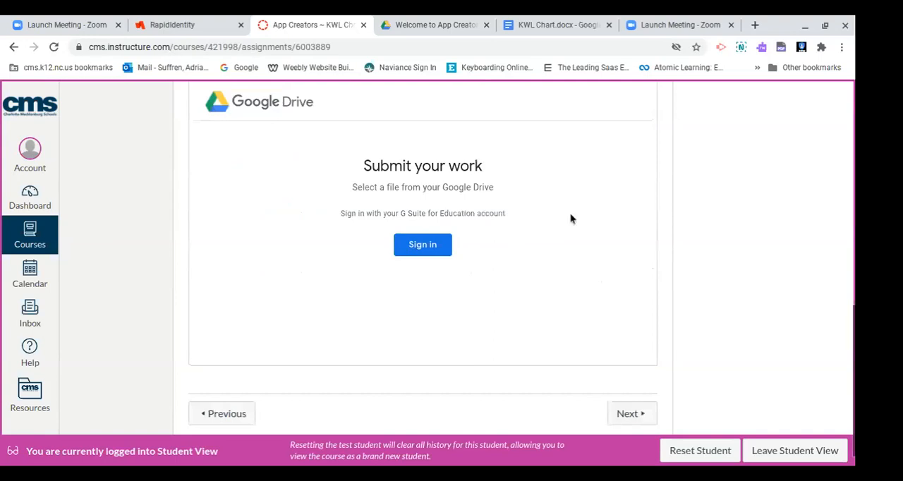
mouse_move(423, 245)
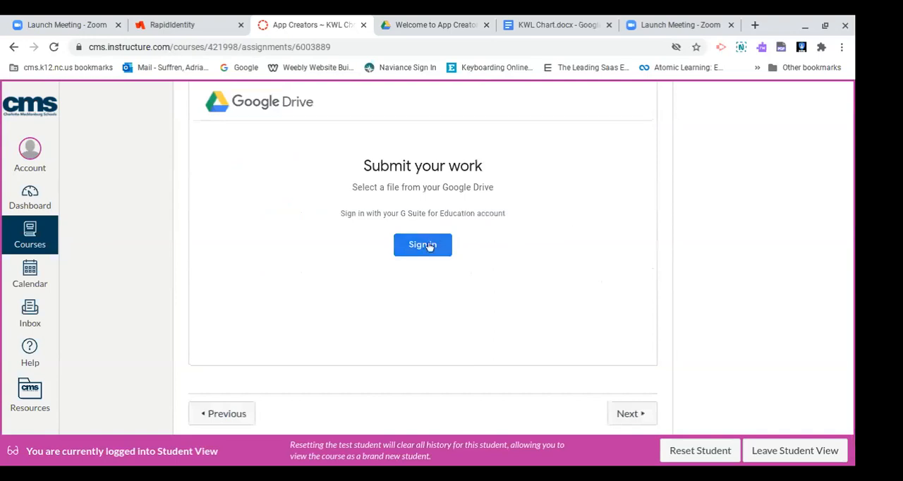